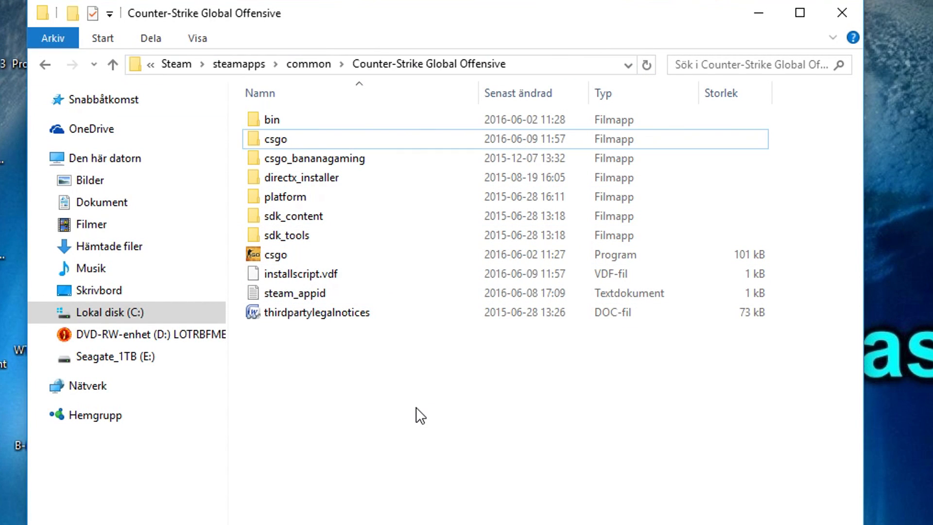
Navigate into csgo > resource and bring up the context menu on the csgo_english file
{"action": "left_click", "coordinate": [274, 139]}
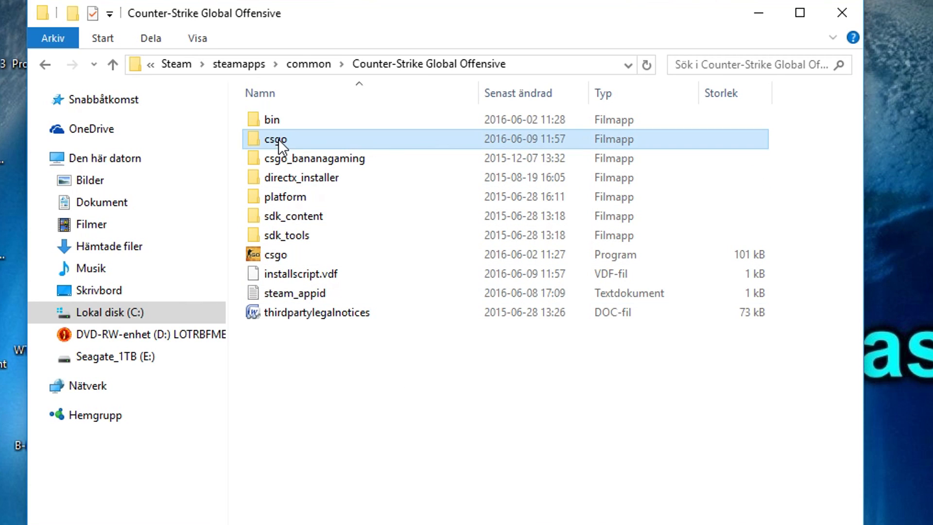
{"action": "double_click", "coordinate": [274, 139]}
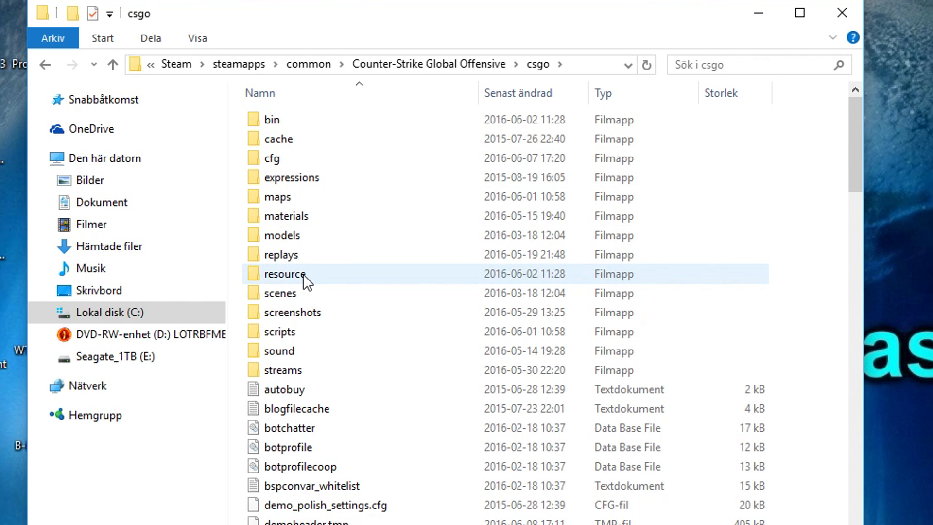
{"action": "double_click", "coordinate": [286, 274]}
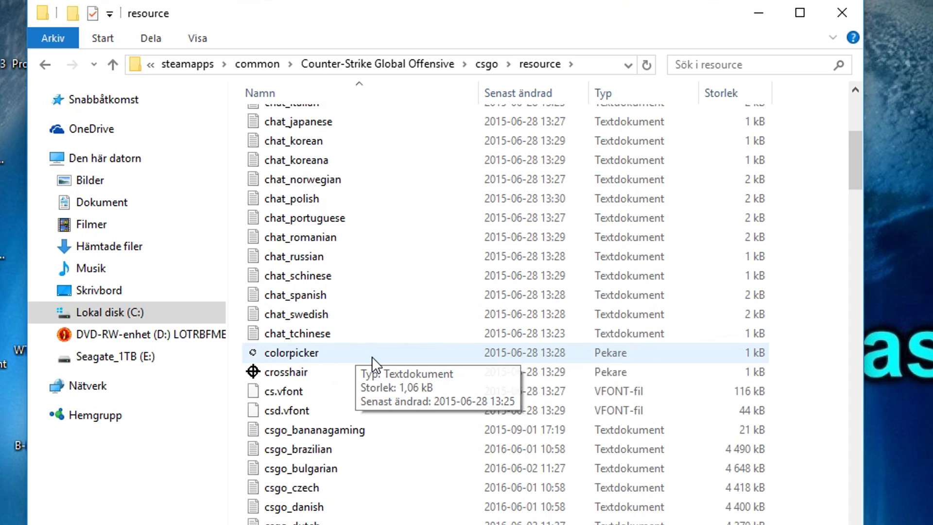
{"action": "scroll", "scroll_direction": "down", "scroll_amount": 3}
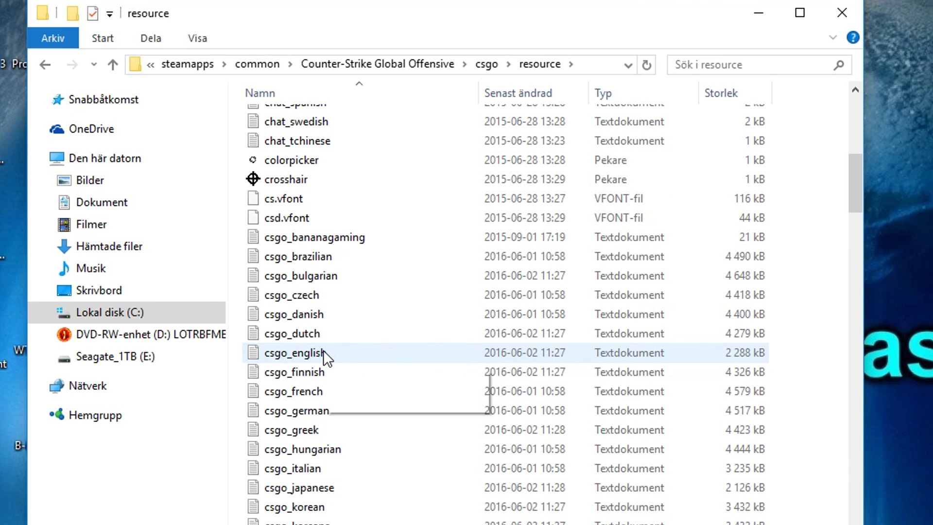
{"action": "right_click", "coordinate": [295, 352]}
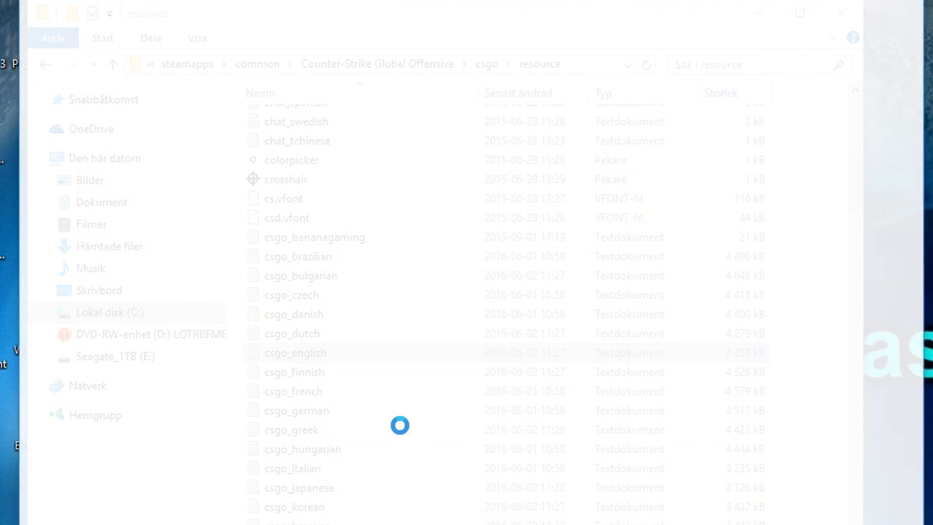
Open csgo_english.txt, find the wpnhud entries and empty the AK47 display name
{"action": "double_click", "coordinate": [296, 352]}
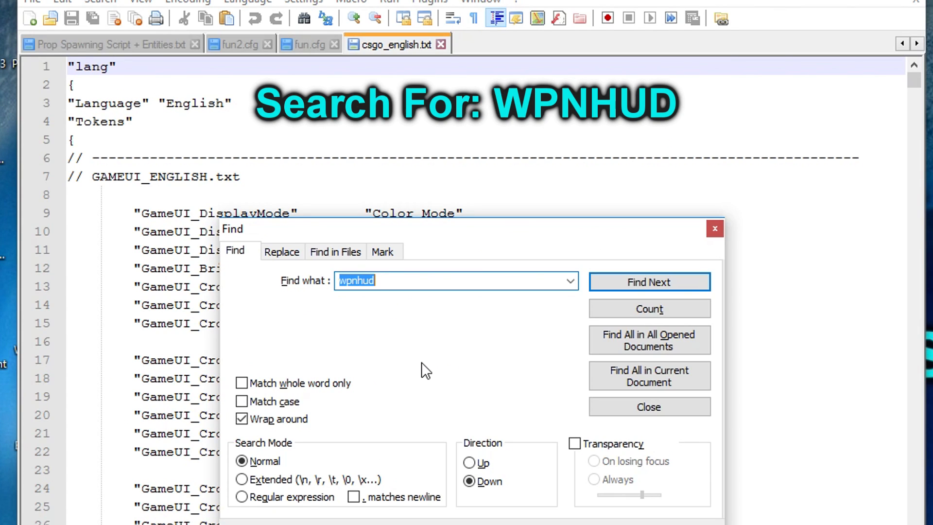
{"action": "left_click", "coordinate": [649, 282]}
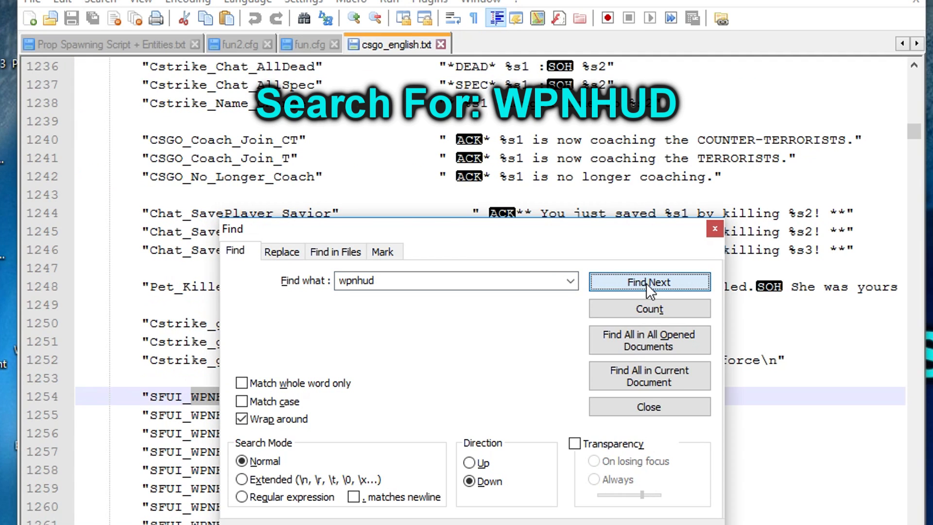
{"action": "left_click", "coordinate": [648, 407]}
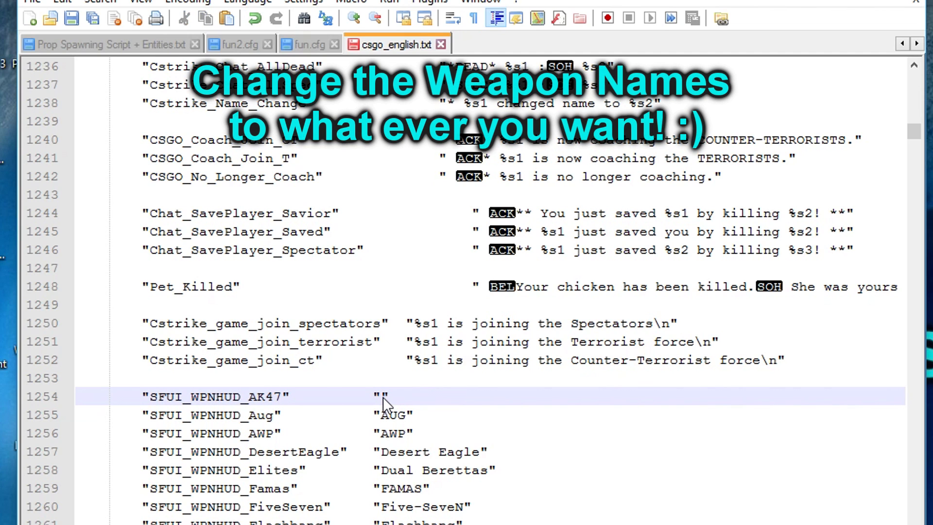
Name the AK47 RuskiKiller and review the other renamed SFUI_WPNHUD entries
{"action": "type", "text": "R"}
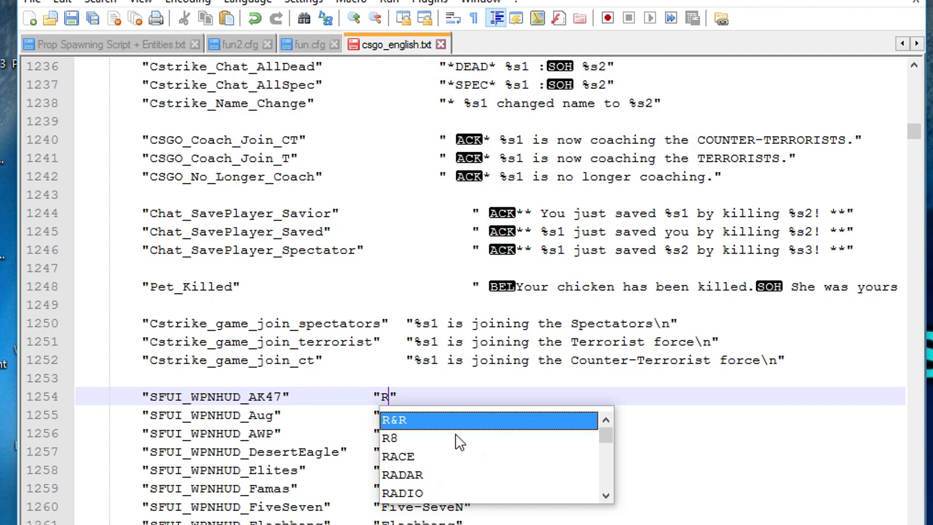
{"action": "type", "text": "uski"}
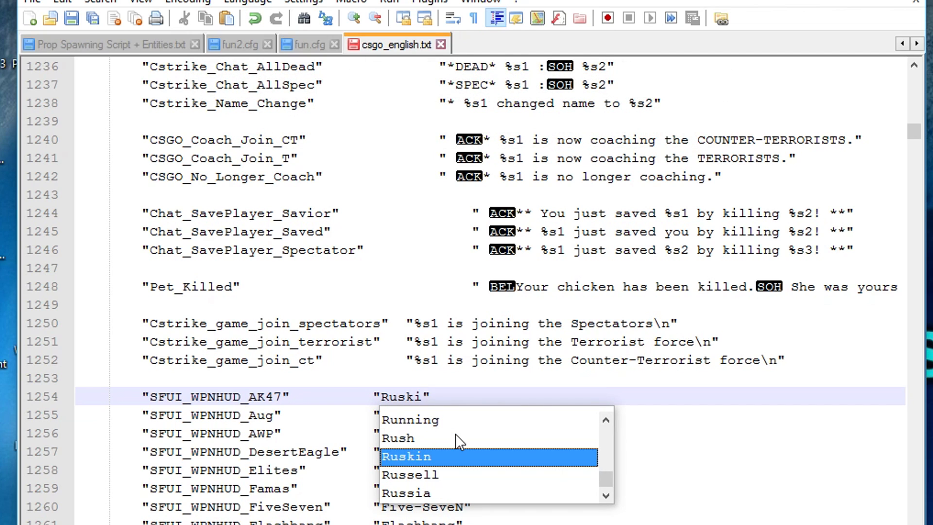
{"action": "type", "text": "Killer"}
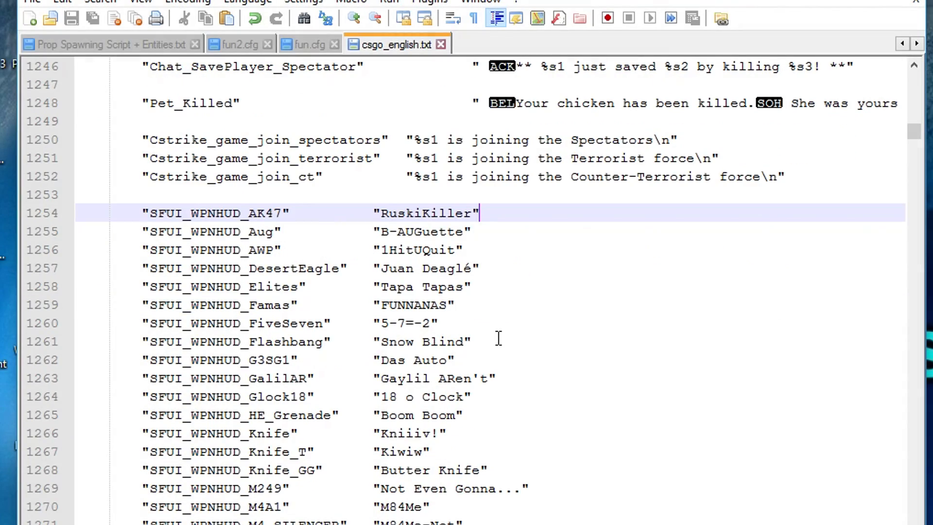
{"action": "scroll", "scroll_direction": "down", "scroll_amount": 3}
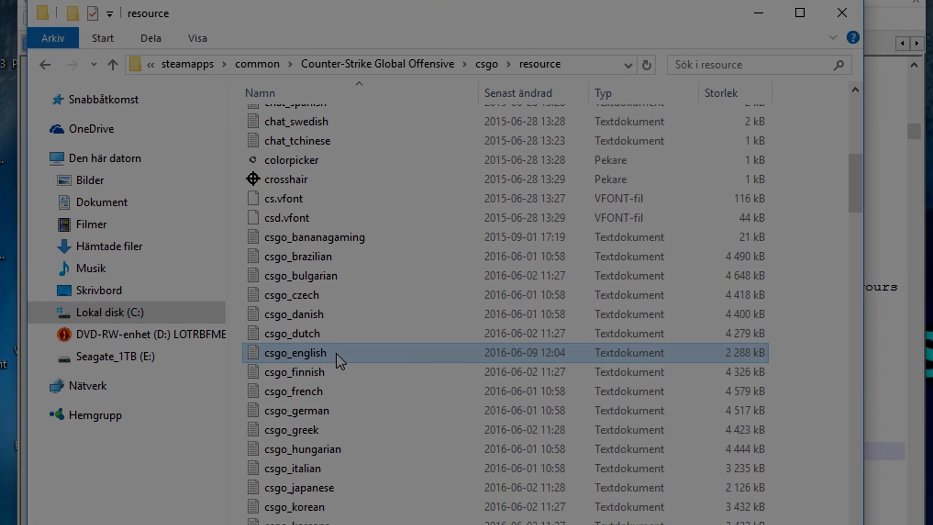
Copy csgo_english and paste a backup of it into the resource folder
{"action": "right_click", "coordinate": [295, 352]}
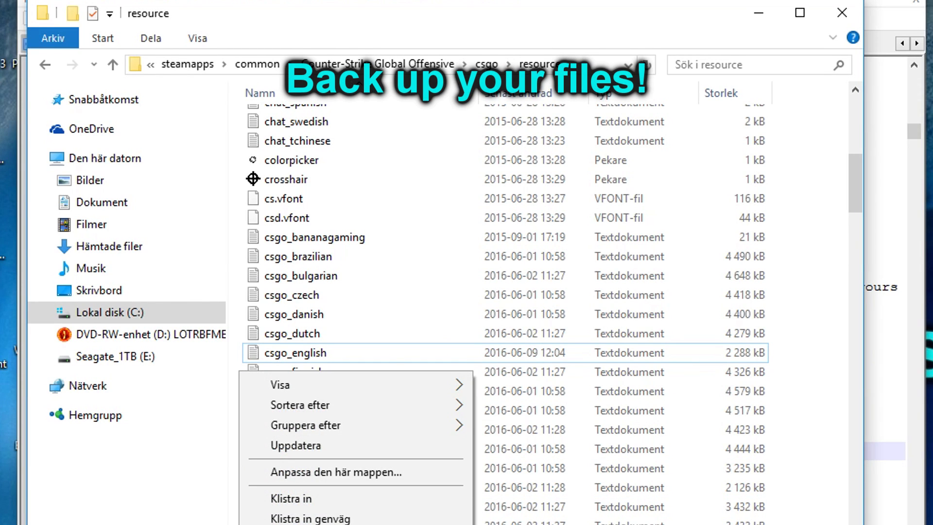
{"action": "left_click", "coordinate": [291, 497]}
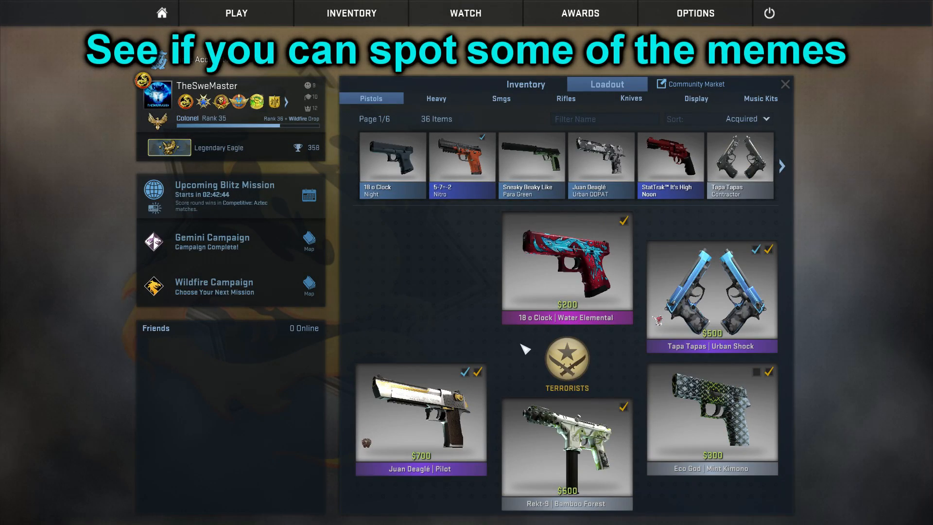
Browse the Heavy, Smgs and Rifles loadout categories to check the renamed weapons
{"action": "left_click", "coordinate": [436, 98]}
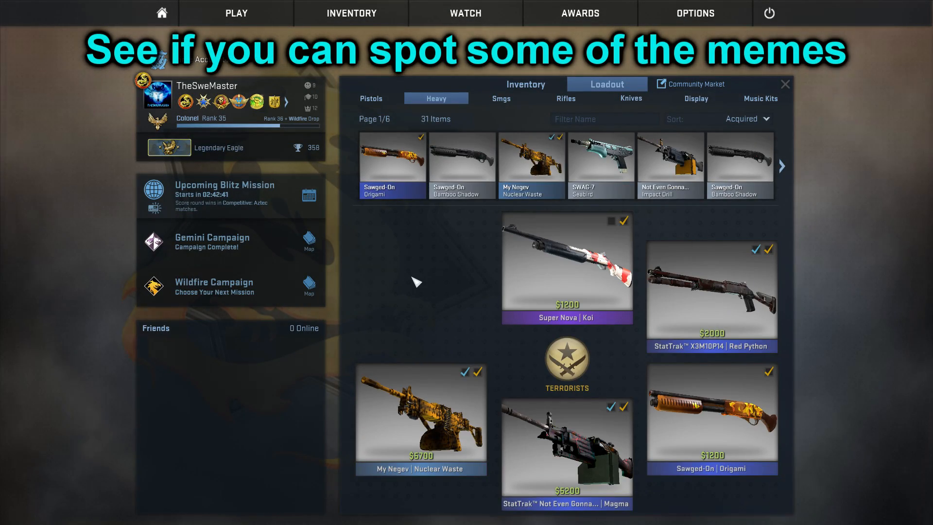
{"action": "left_click", "coordinate": [501, 98]}
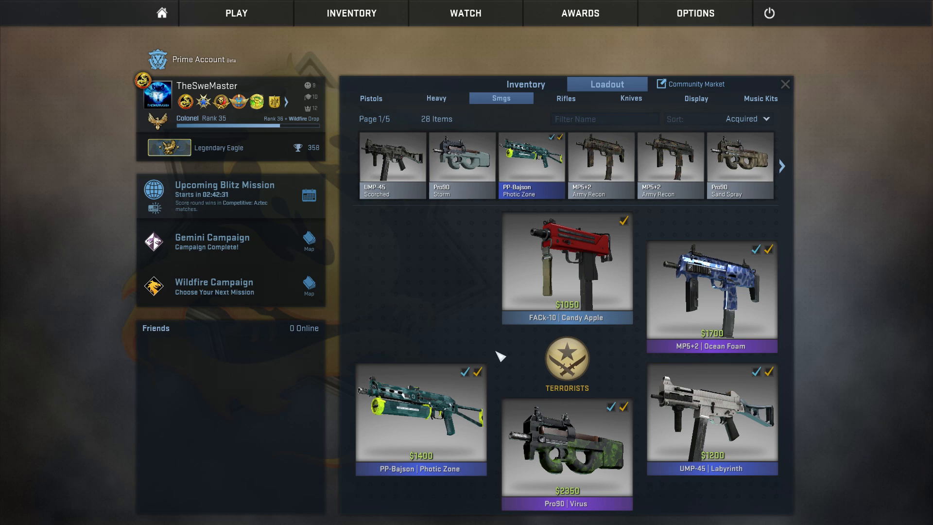
{"action": "left_click", "coordinate": [564, 98]}
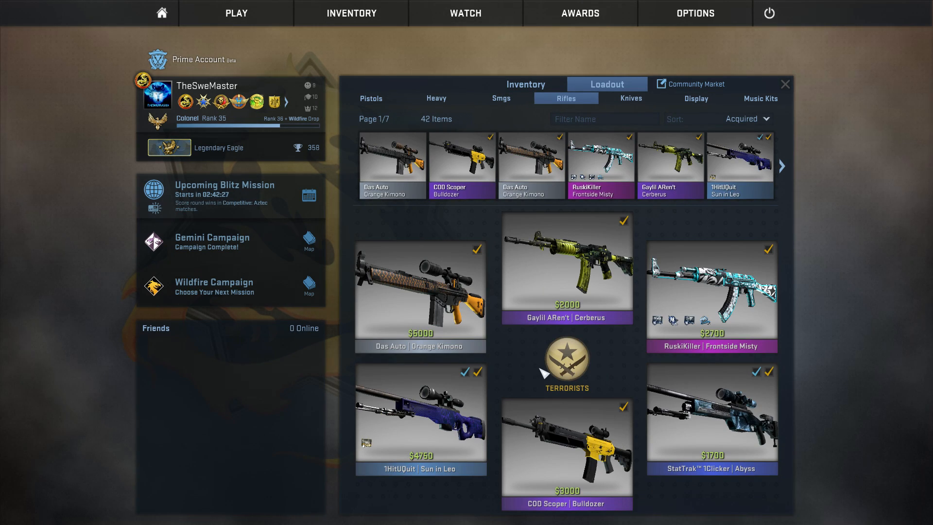
{"action": "left_click", "coordinate": [629, 98]}
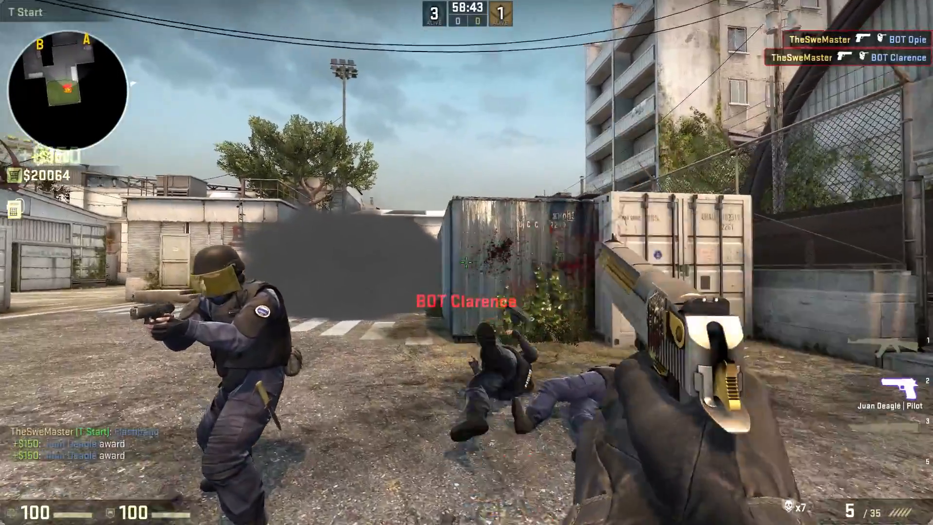
Shoot a bot with the Desert Eagle so Juan Deagle appears in the HUD and kill feed
{"action": "left_click", "coordinate": [466, 262]}
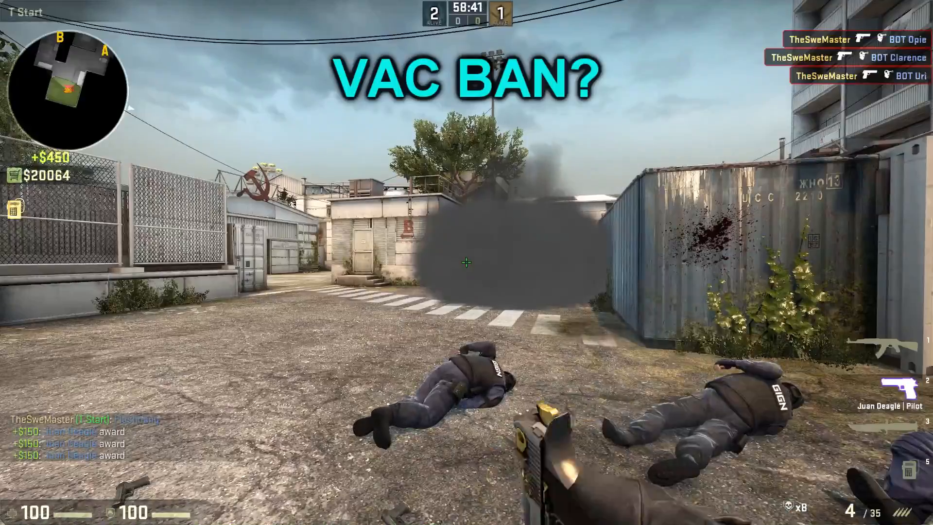